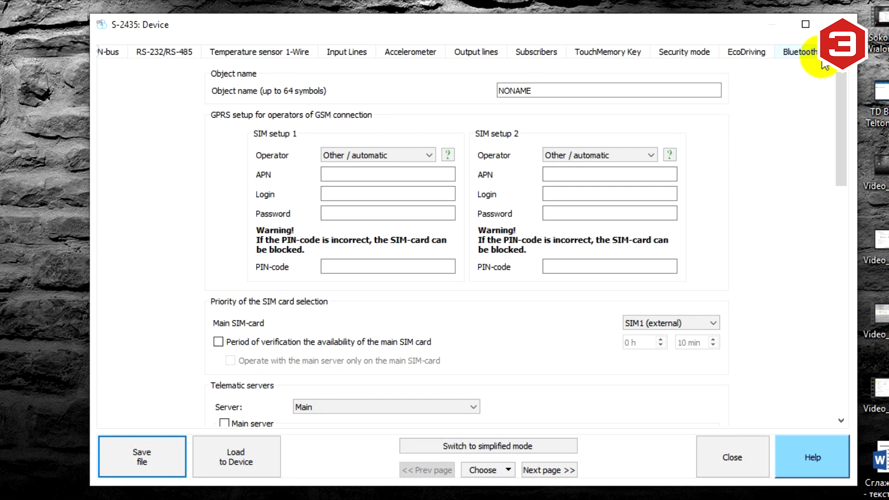
Enable 'Use Bluetooth module' on the tracker's Bluetooth settings page.
left_click(800, 51)
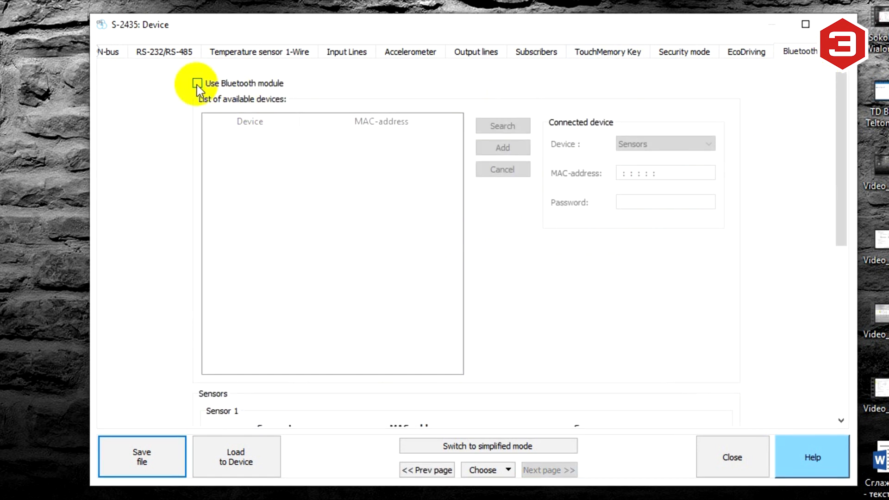
left_click(197, 83)
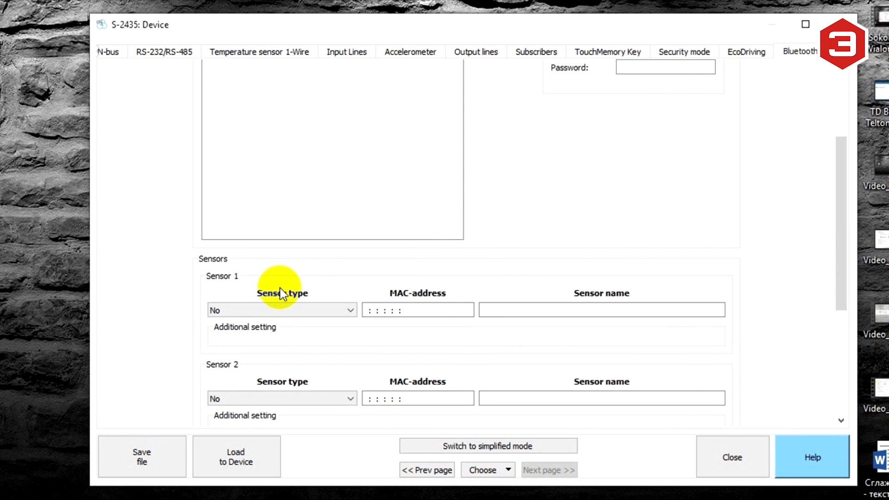
Set Sensor 1 to ESCORT TD FLS named TD_100315, MAC DF:C9:4B:1C:8C:56, transferred as FLS 1.
left_click(281, 310)
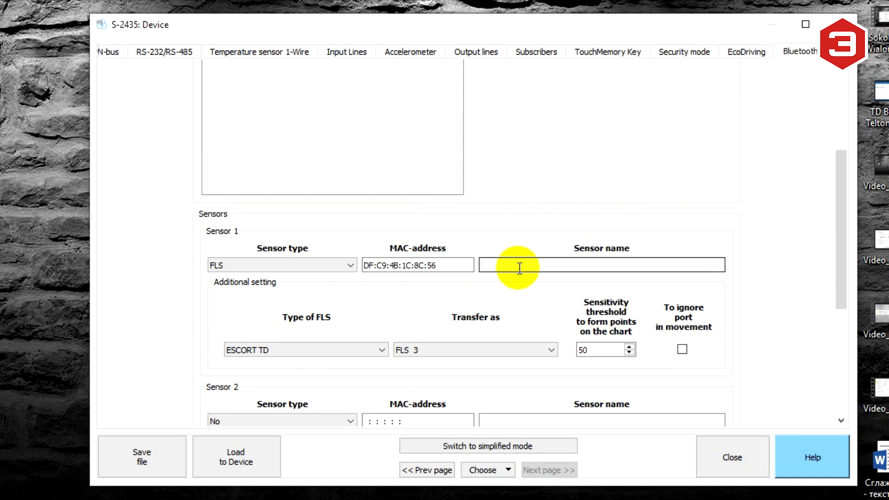
type("TD_100315")
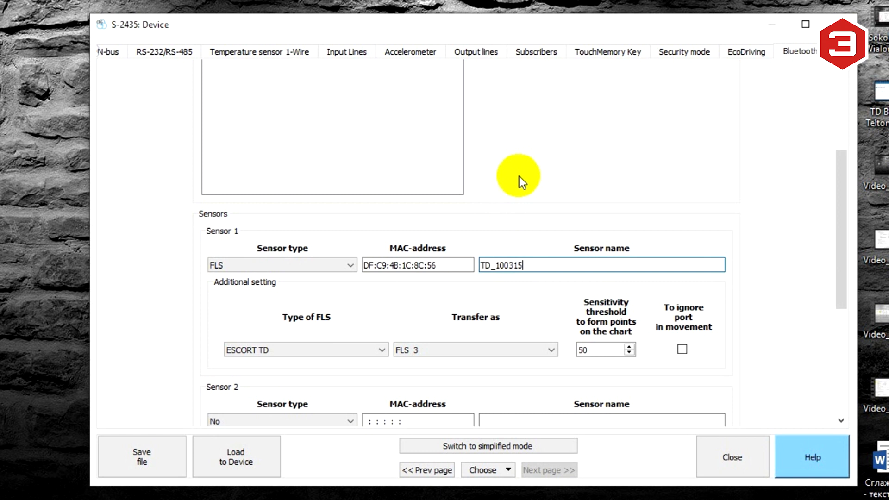
mouse_move(450, 346)
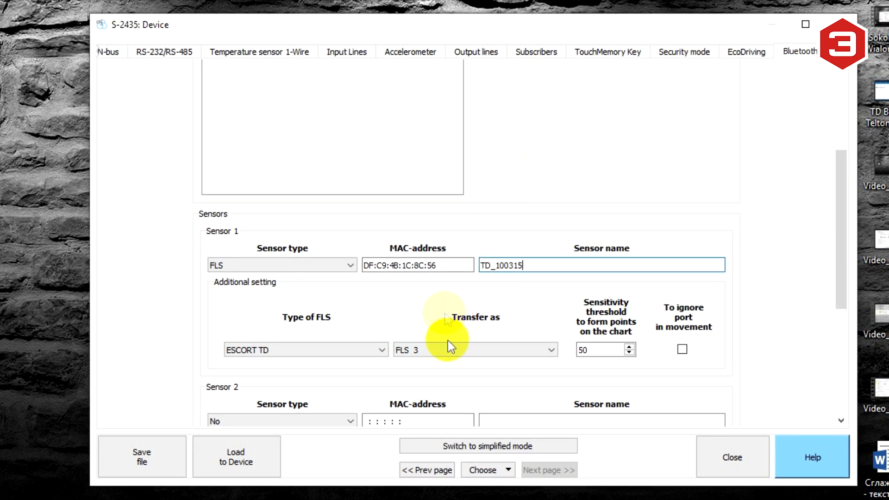
left_click(474, 349)
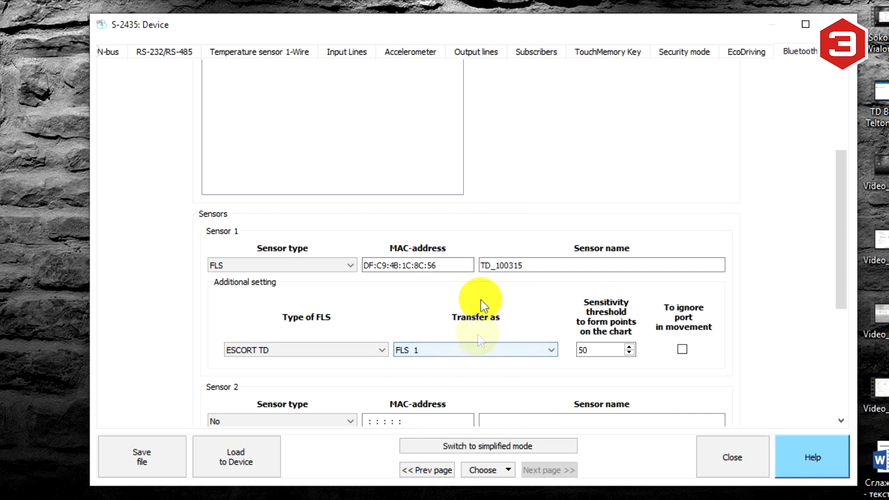
scroll("down", 3)
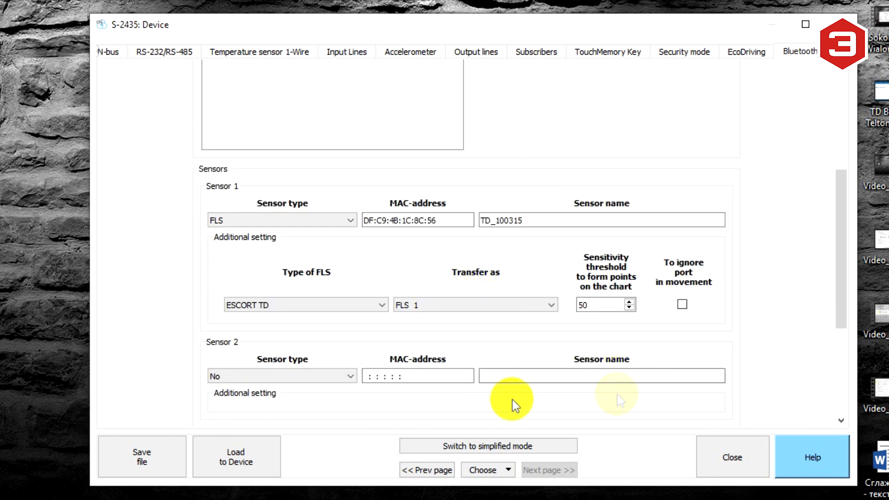
Load the Bluetooth sensor configuration to the S-2435 tracker and acknowledge the success notice.
left_click(236, 456)
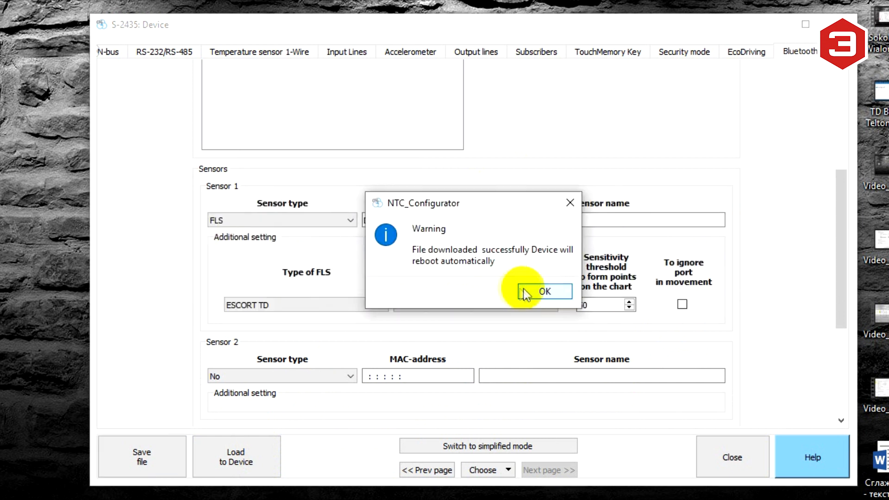
left_click(543, 291)
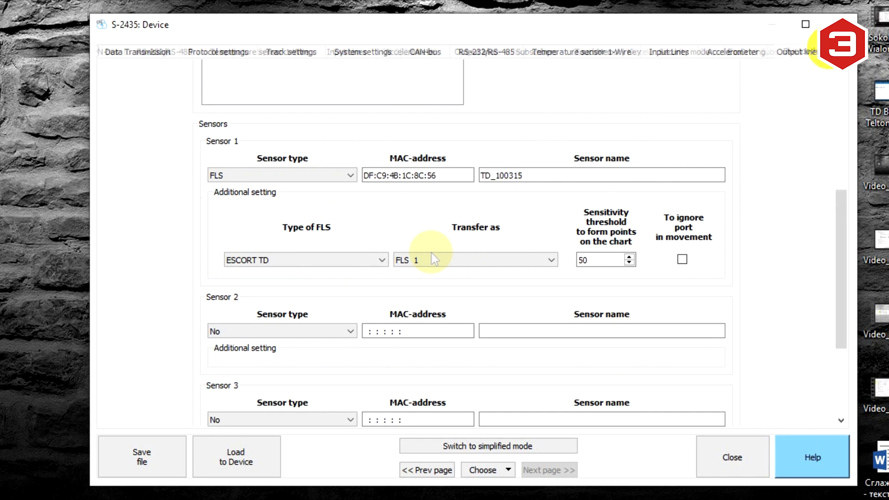
Include level and temperature for BT fuel sensors 1–4 in the FLEX 3.0 protocol settings.
left_click(218, 52)
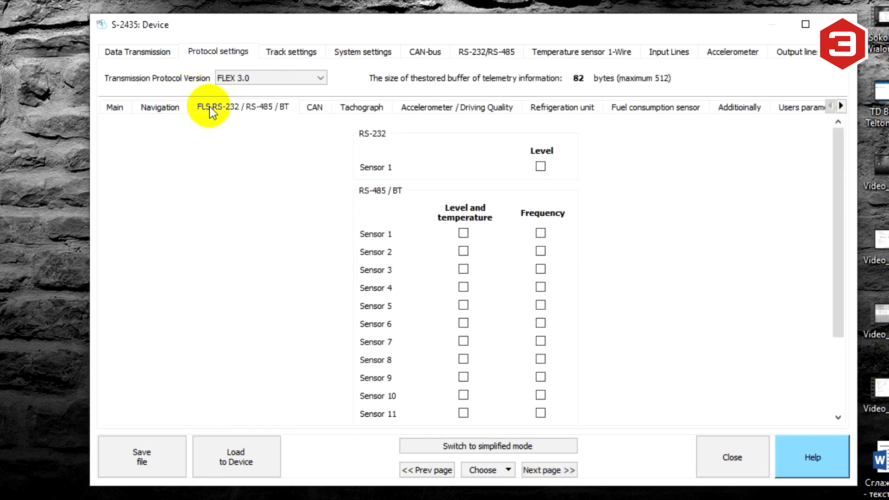
left_click(463, 233)
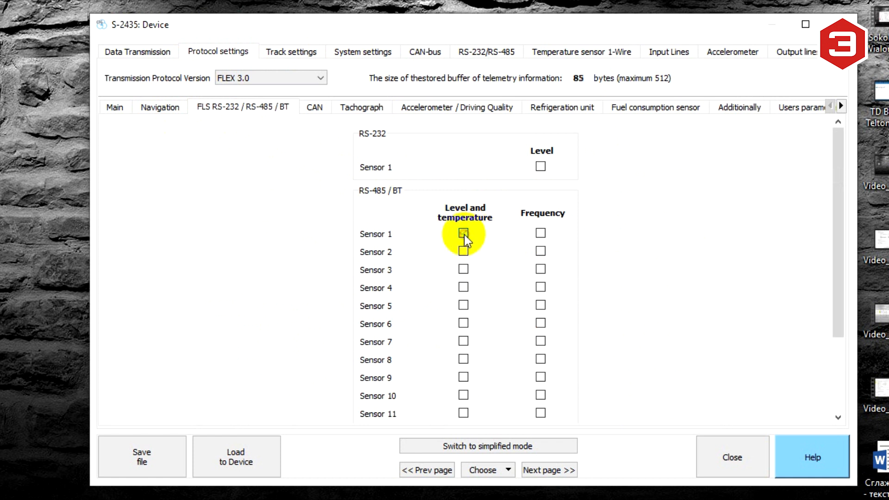
left_click(463, 287)
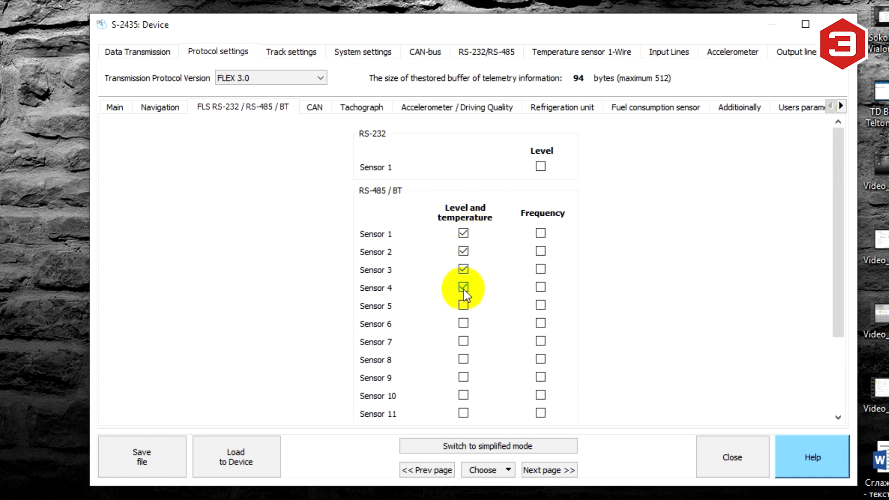
Upload the protocol settings to the tracker, confirming activation and the success message.
left_click(236, 456)
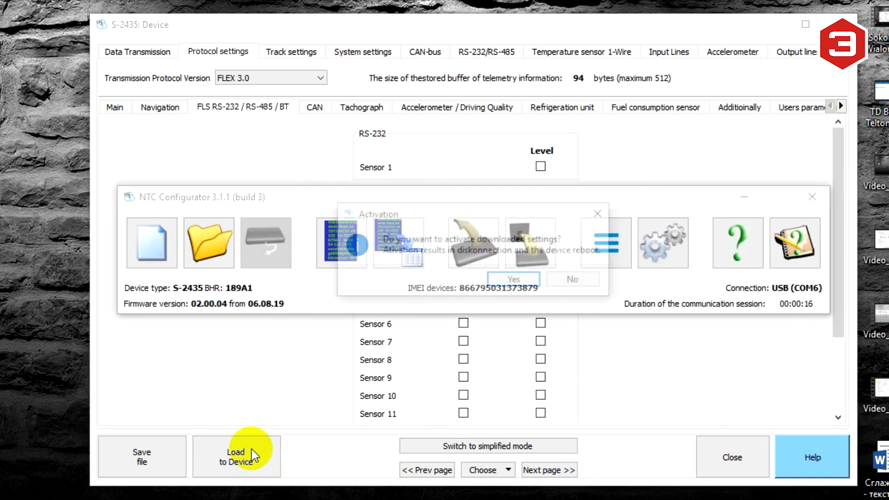
left_click(512, 278)
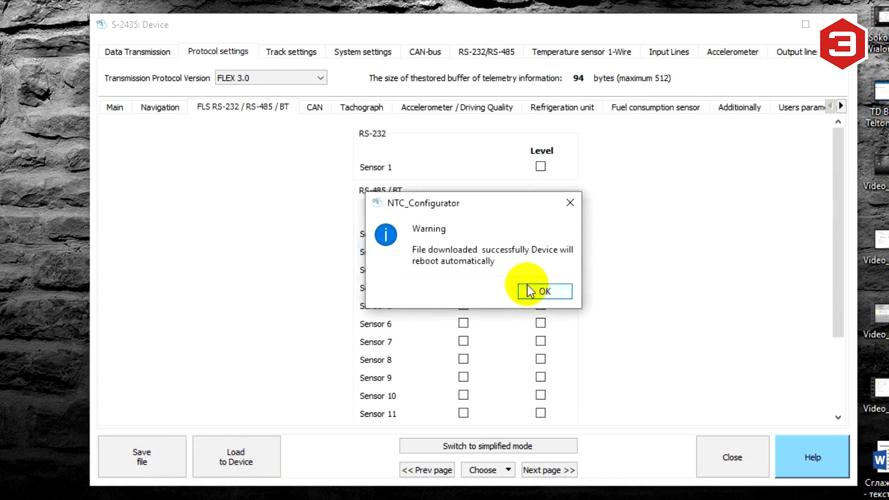
left_click(542, 291)
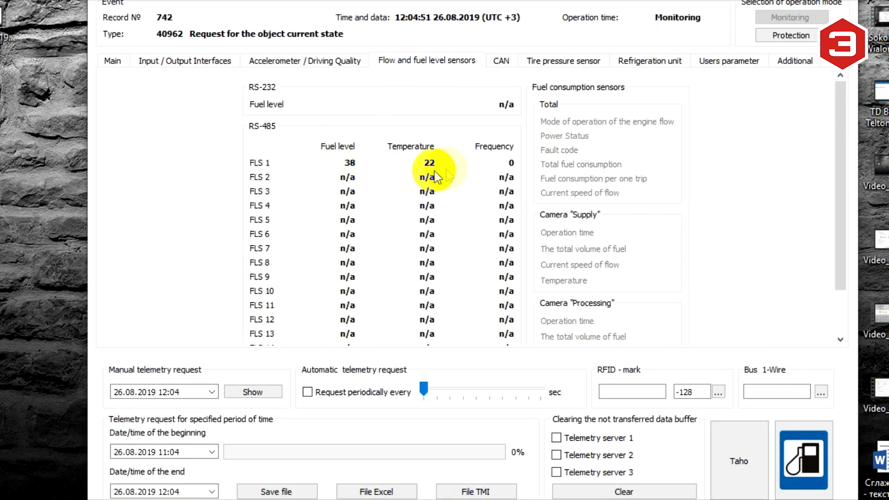
mouse_move(433, 173)
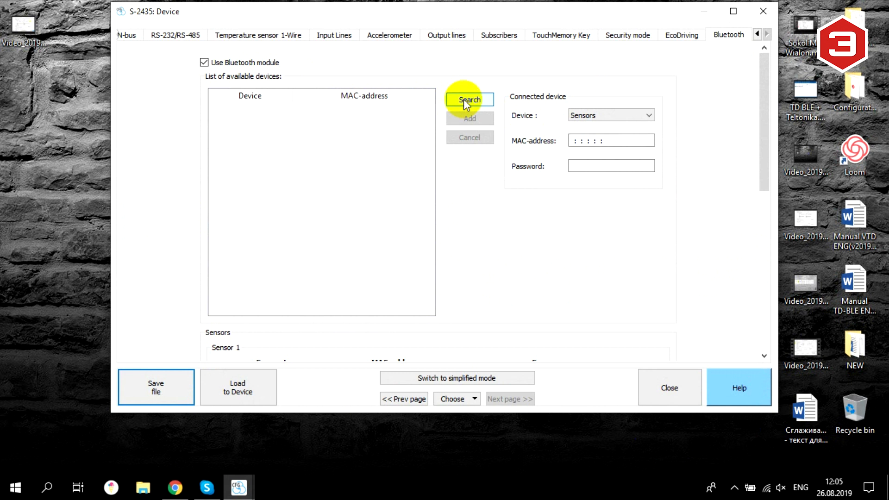
Scan for nearby Bluetooth devices, filling the list with nine devices and their MAC addresses.
left_click(469, 100)
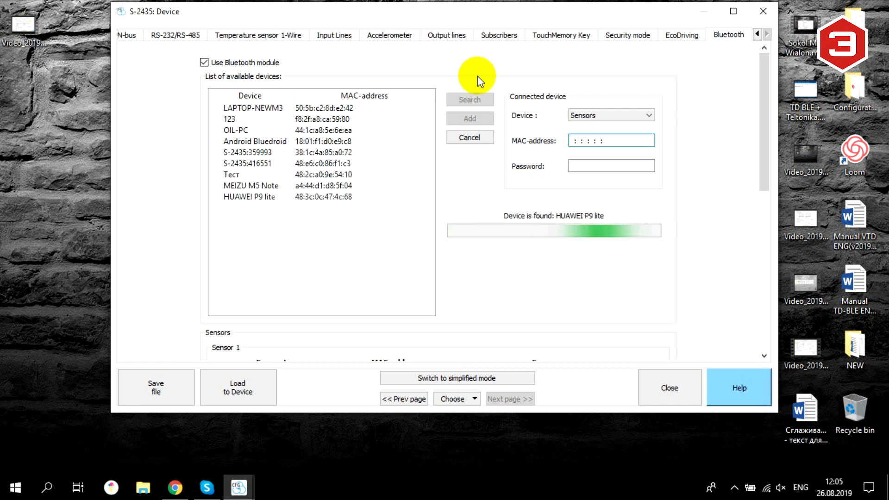
left_click(611, 140)
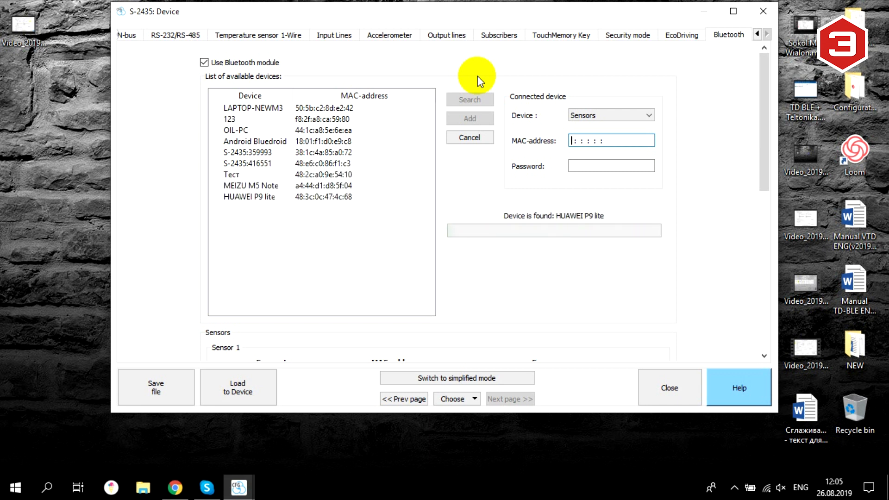